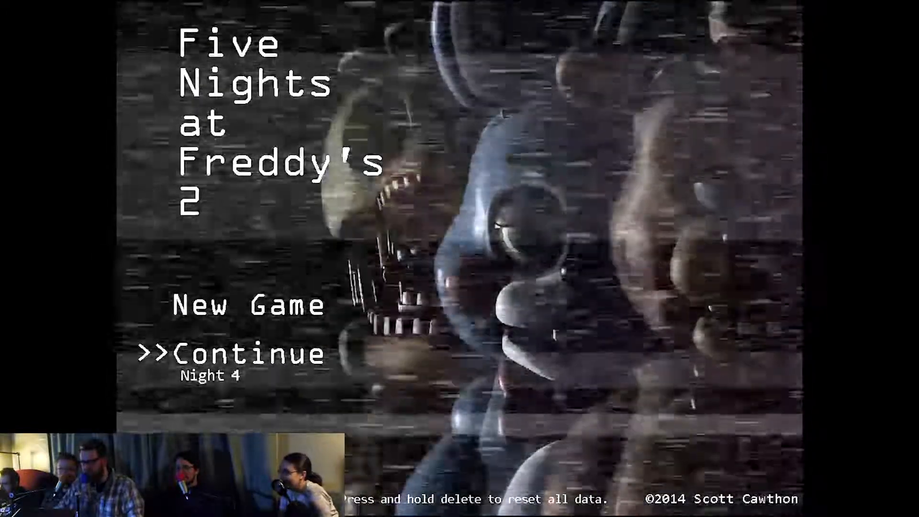
Continue the saved game to start Night 4 in the office.
click(240, 353)
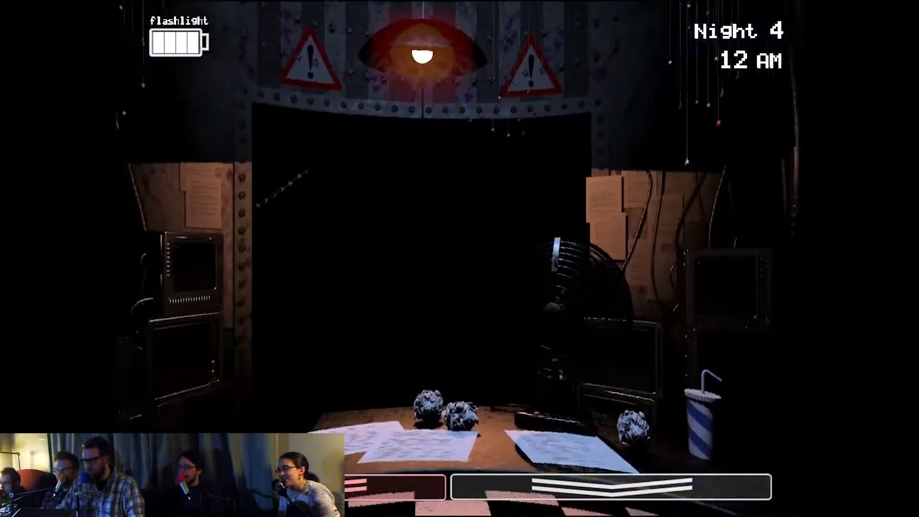
Check the cameras and light the right air vent while surviving until 2 AM.
click(609, 485)
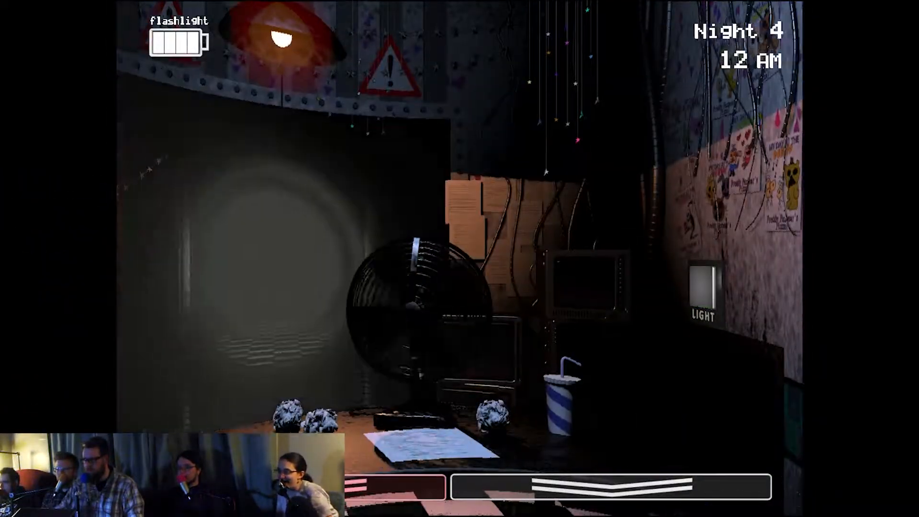
click(701, 287)
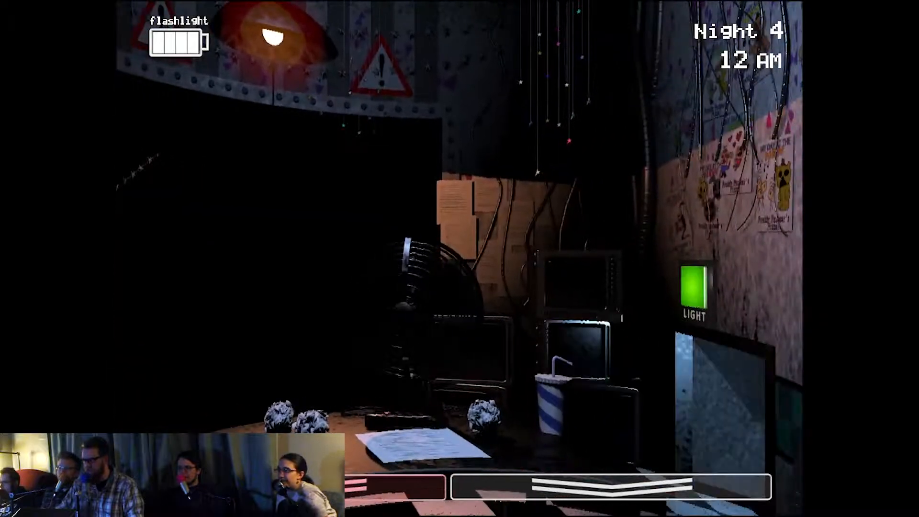
click(609, 487)
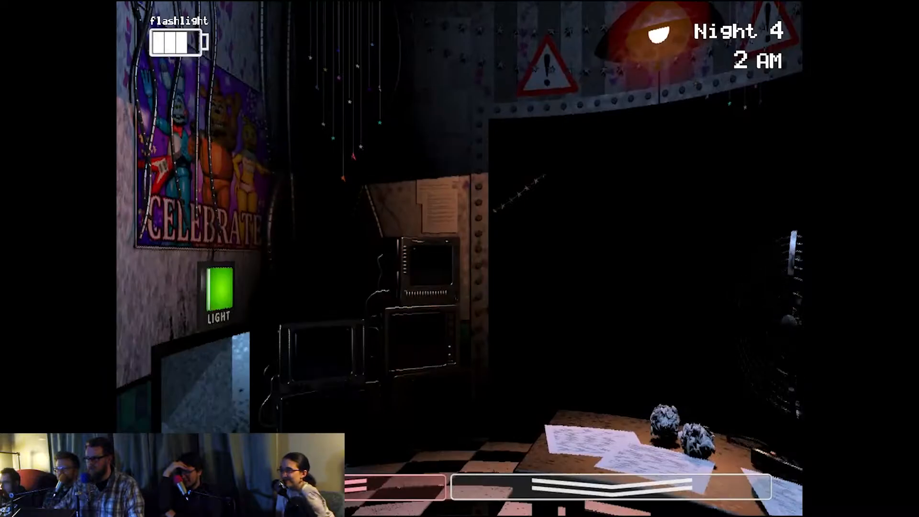
Raise the camera tablet and repeatedly wind the Prize Corner music box on CAM 11.
click(586, 486)
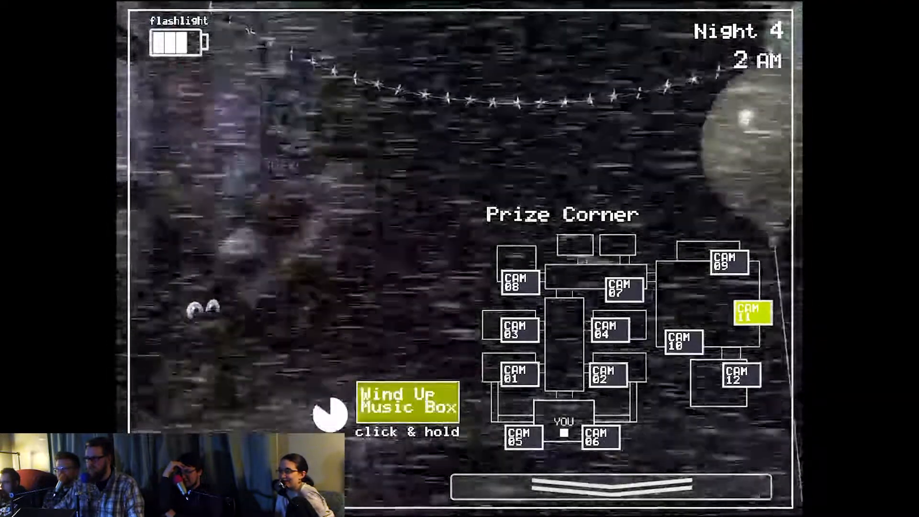
click(610, 485)
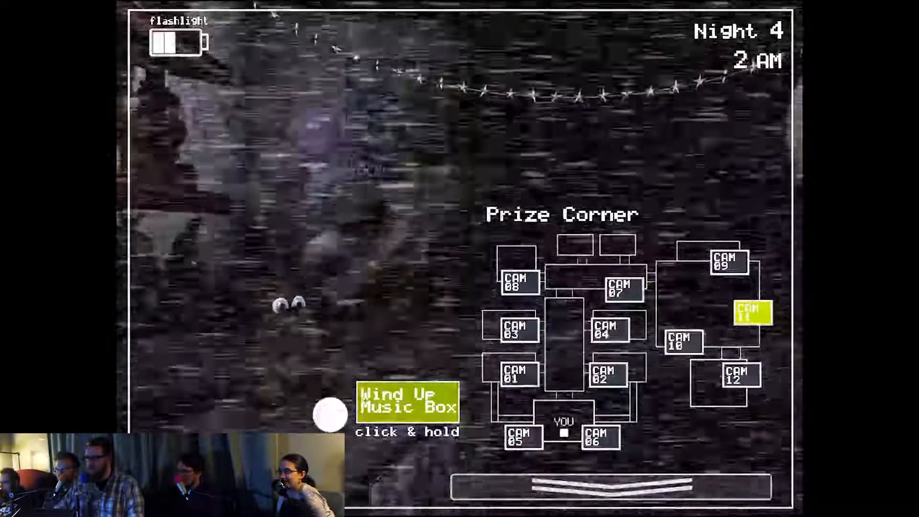
click(610, 483)
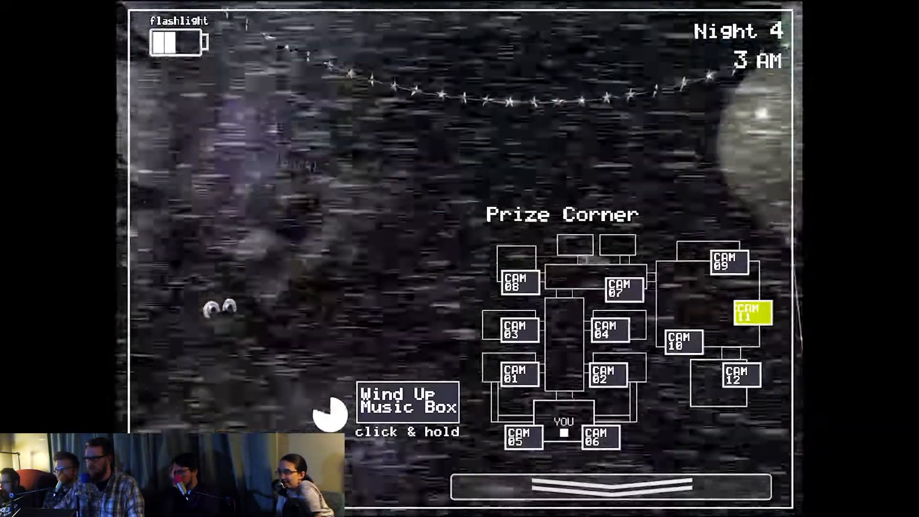
click(609, 485)
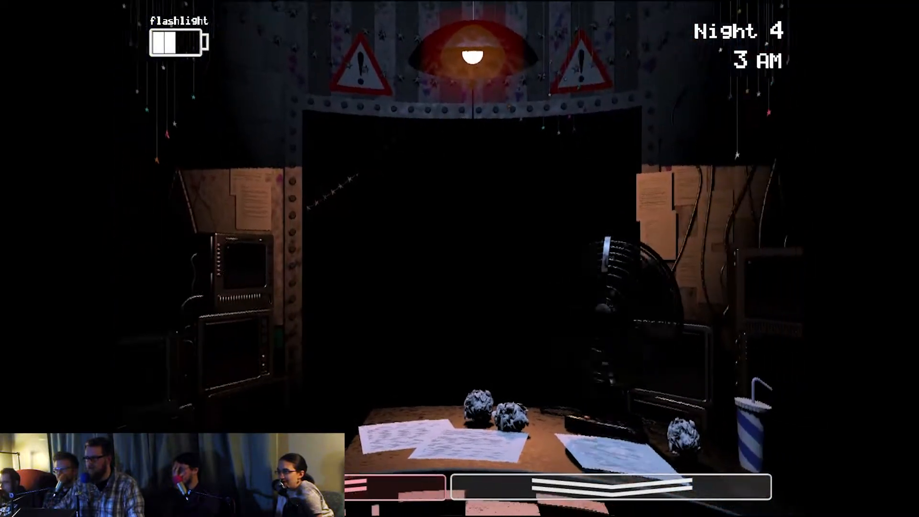
Raise the camera feeds again and wind the Prize Corner music box.
click(562, 486)
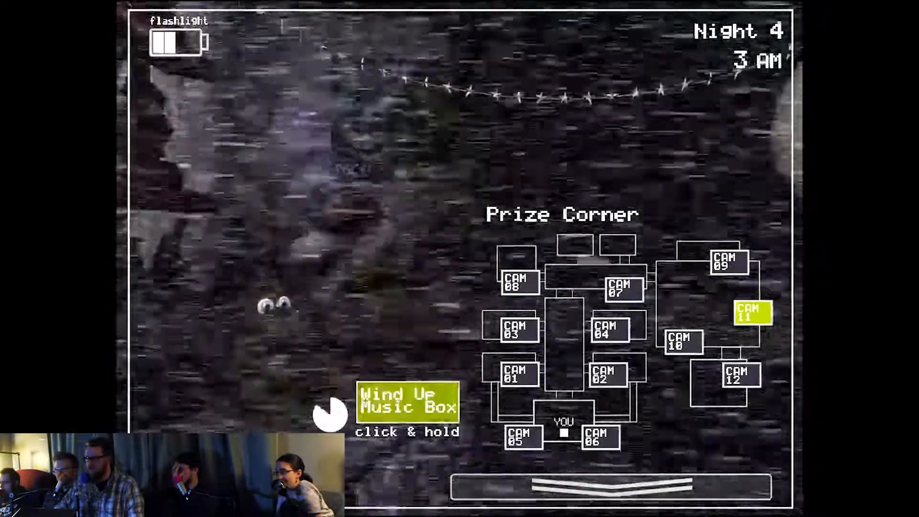
click(606, 486)
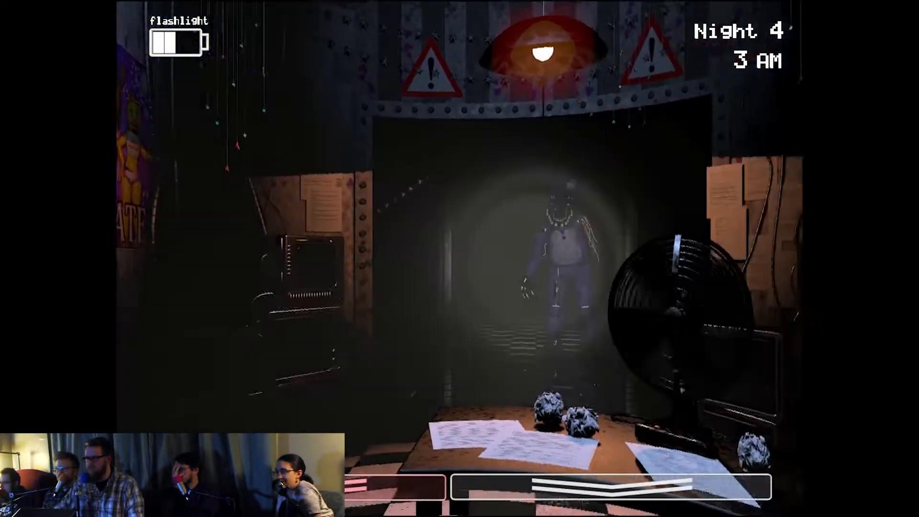
click(609, 487)
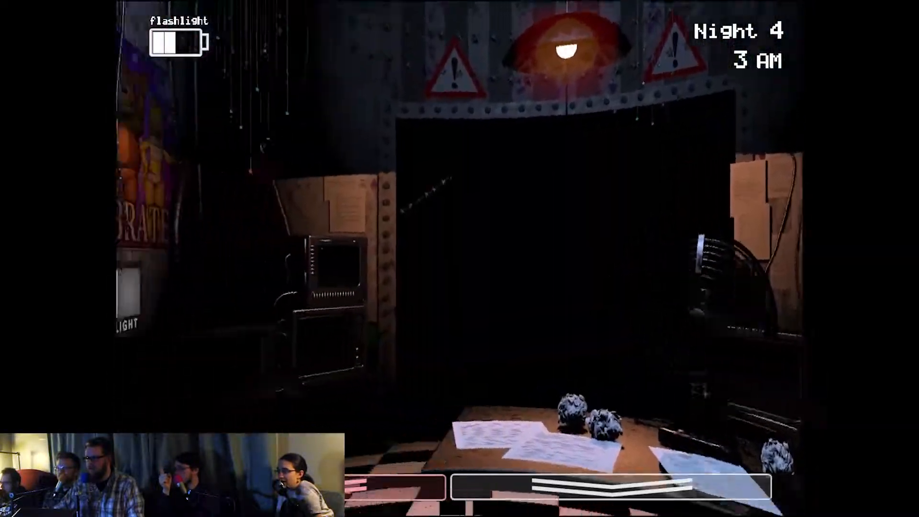
click(563, 486)
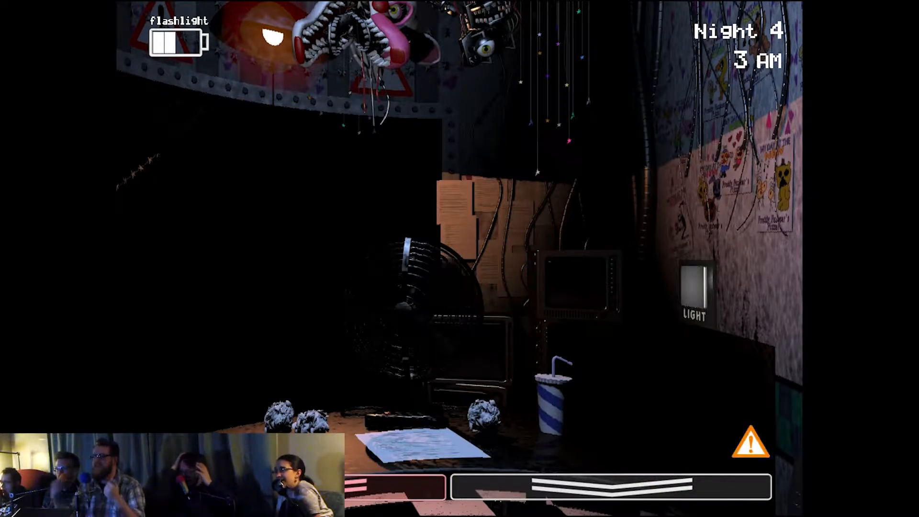
Reopen the cameras and wind the nearly empty music box on CAM 11.
click(609, 486)
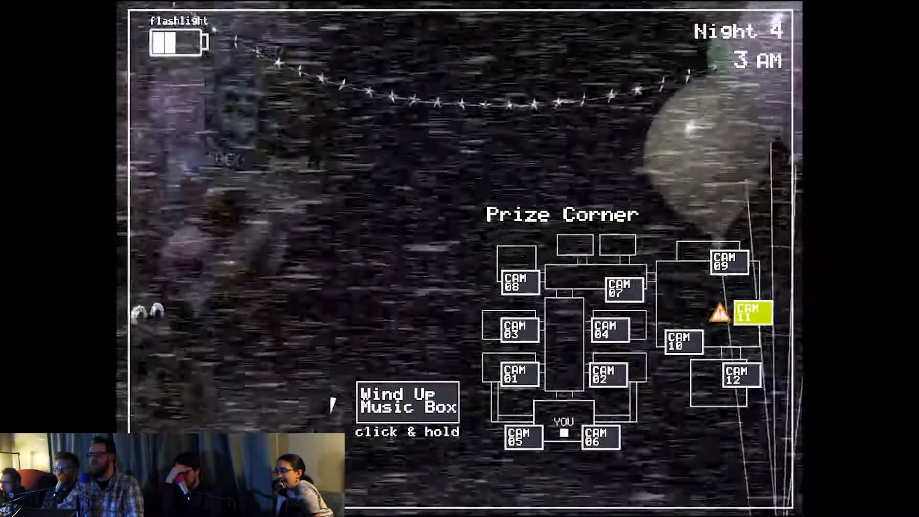
click(407, 403)
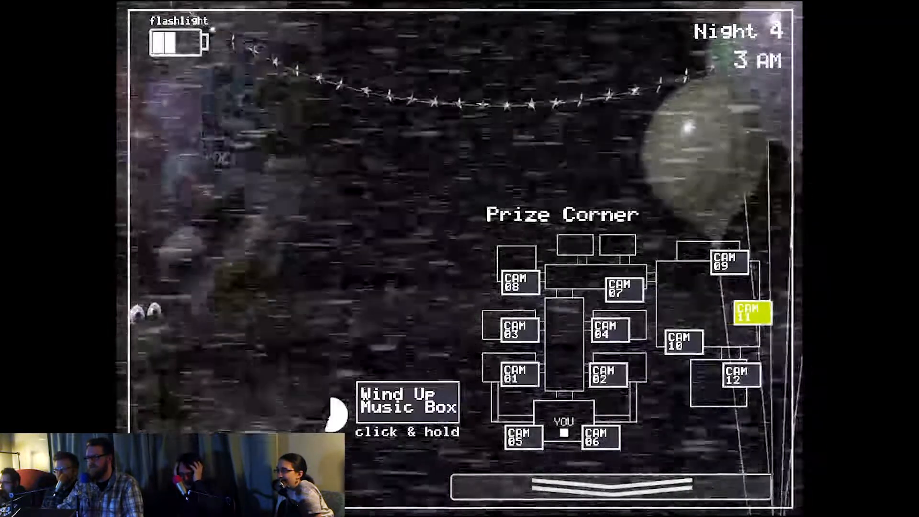
click(406, 403)
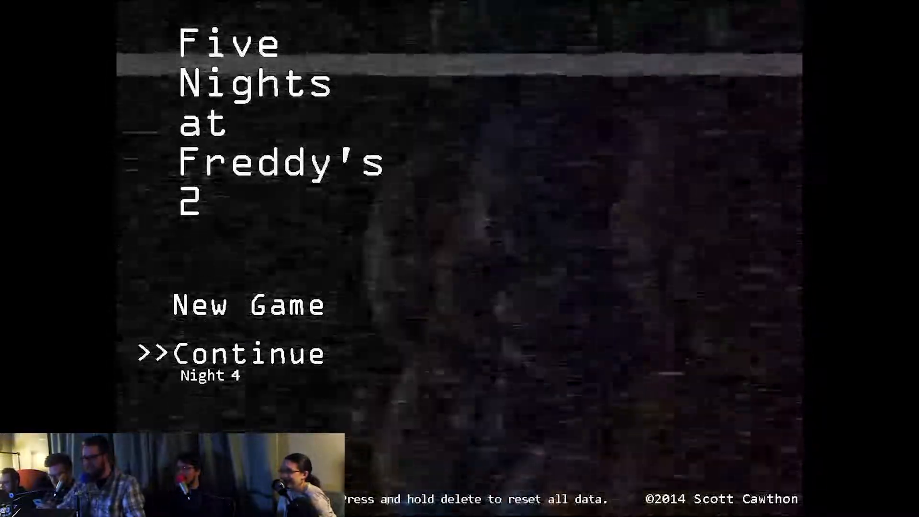
Highlight Continue (Night 4) with the arrow keys and select it to restart the night.
key(up)
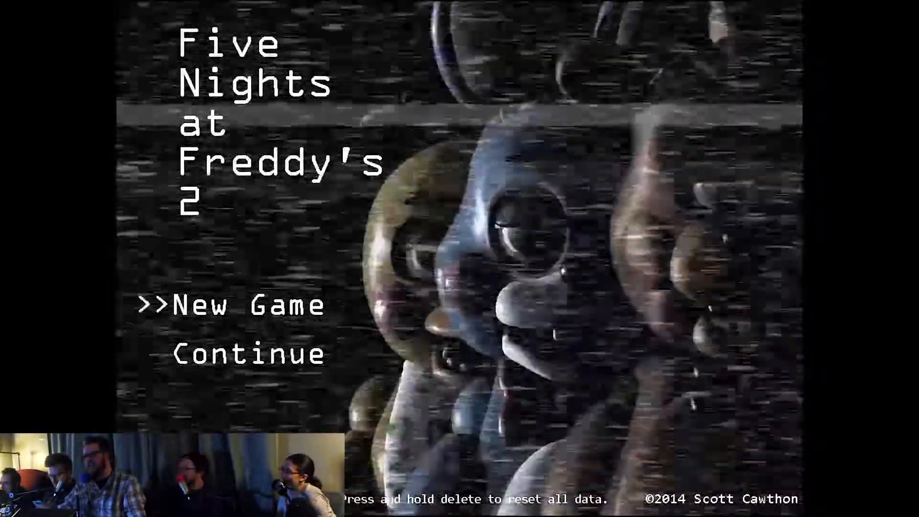
key(Down)
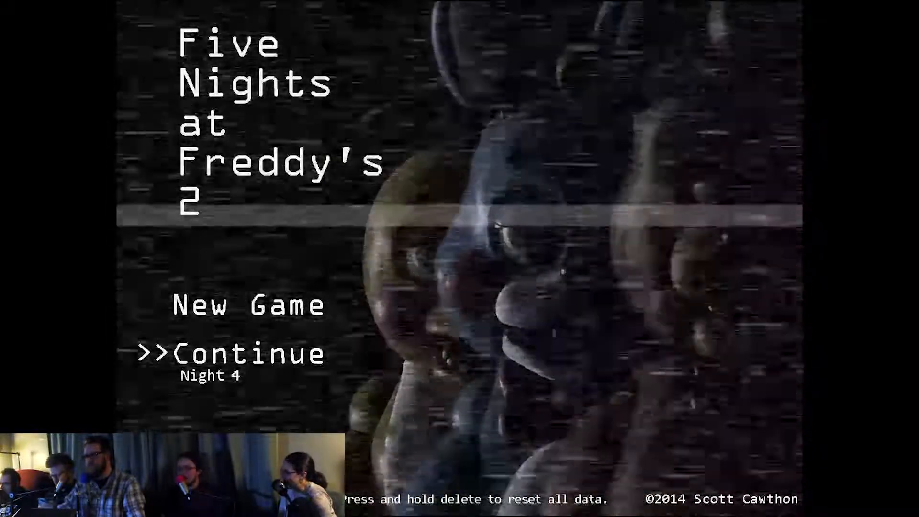
click(246, 353)
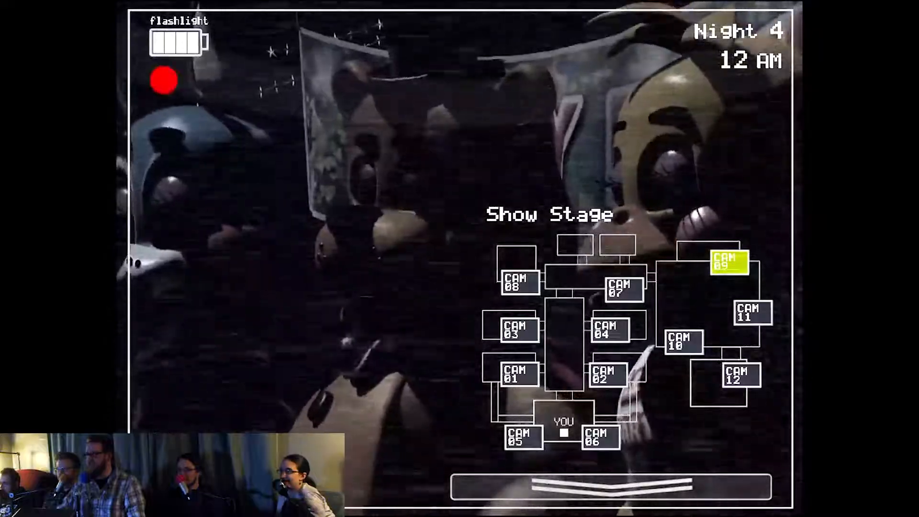
Switch from Show Stage to the CAM 11 Prize Corner feed and wind the music box.
click(751, 313)
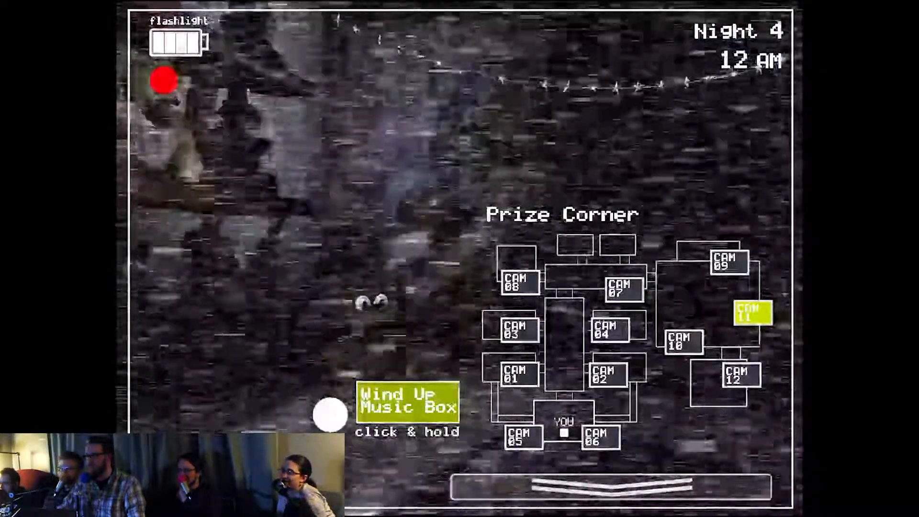
click(610, 484)
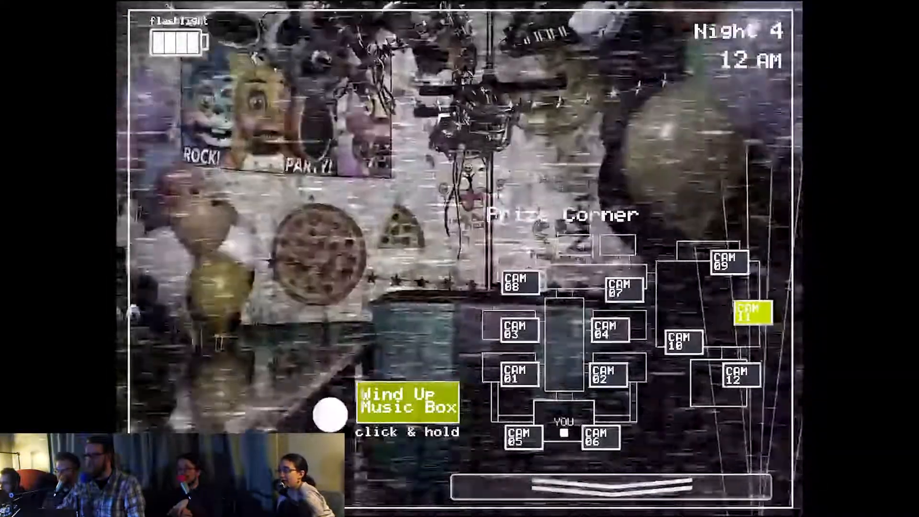
click(562, 485)
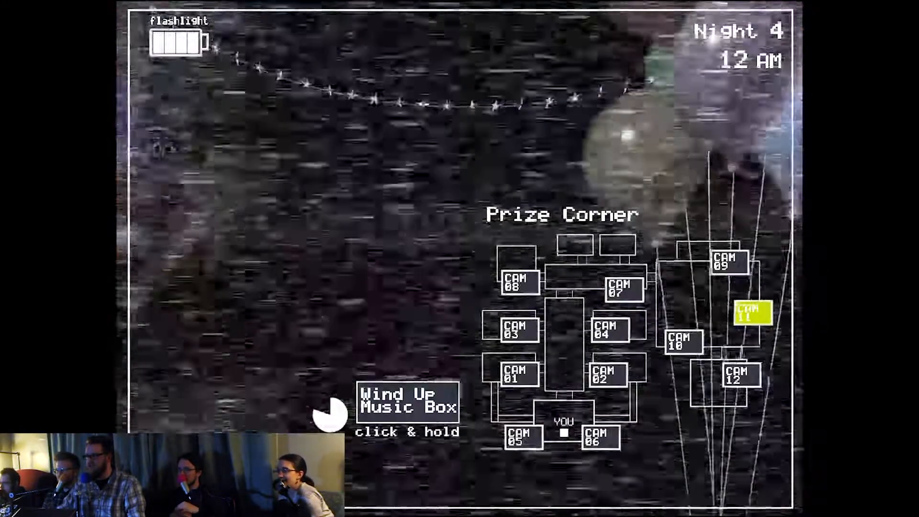
click(406, 402)
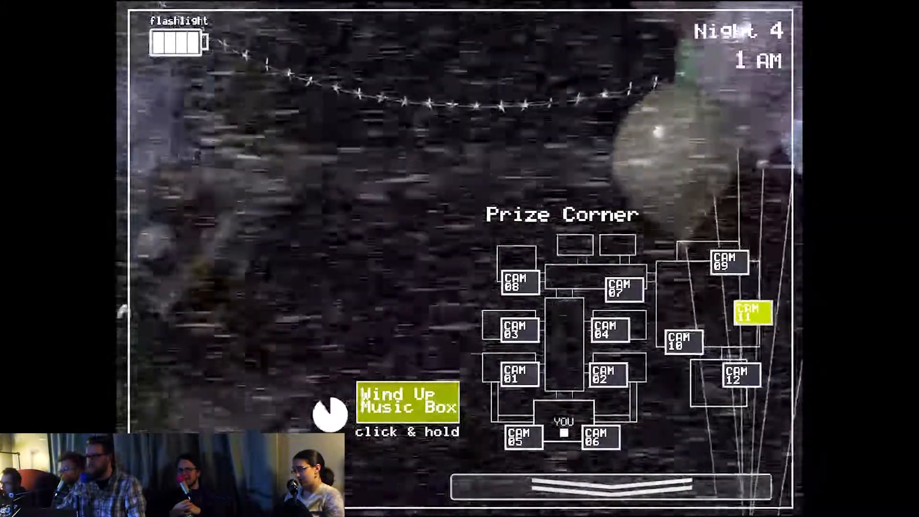
Lower the camera monitor to watch the office at 1 AM.
click(597, 480)
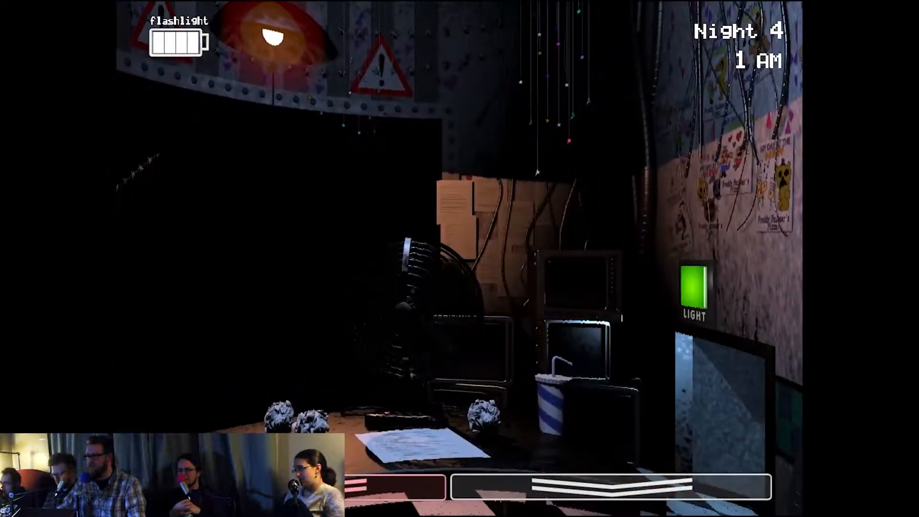
Raise the camera feeds twice and keep the Prize Corner music box wound.
click(598, 486)
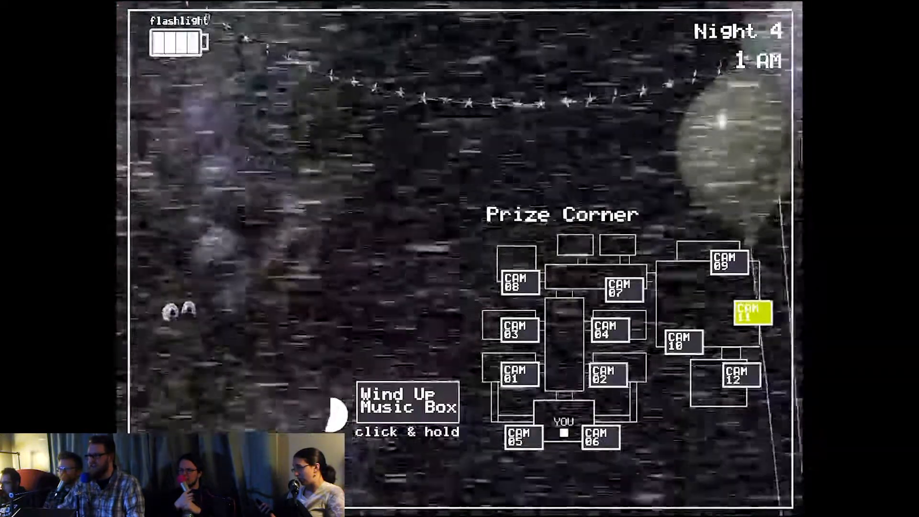
click(407, 403)
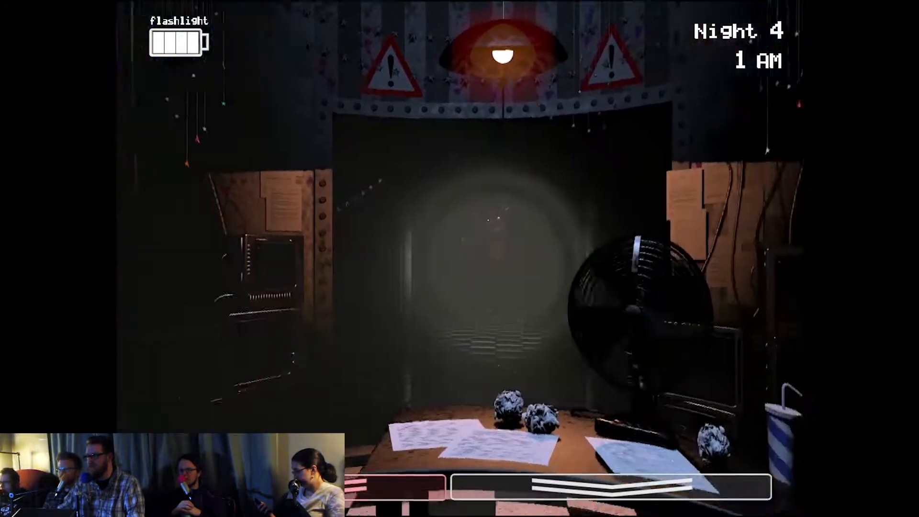
click(586, 484)
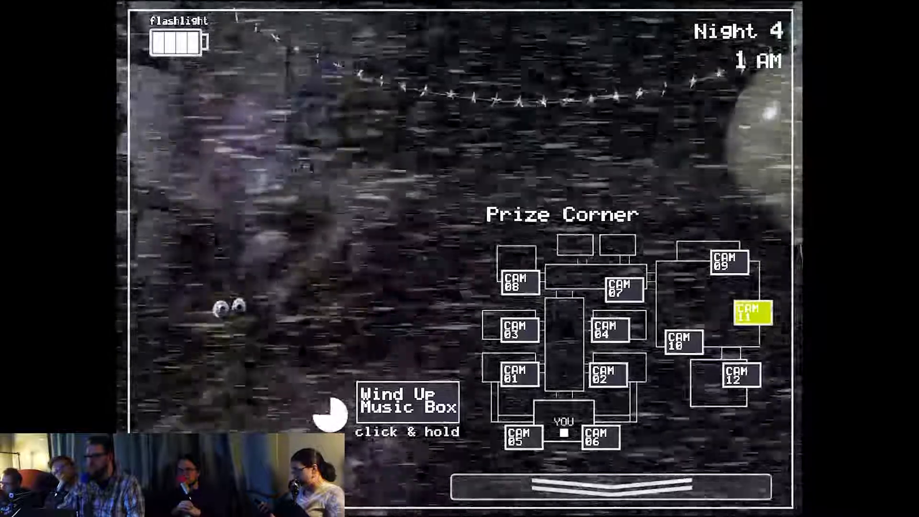
click(586, 485)
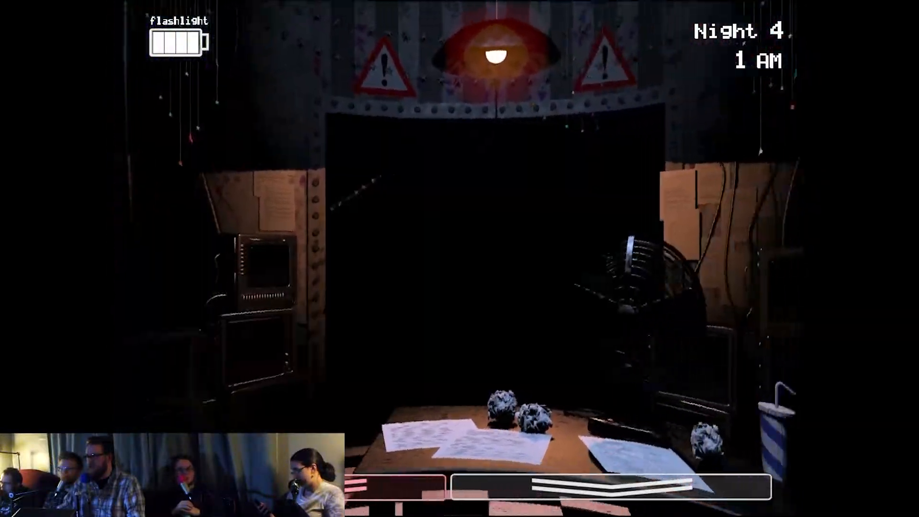